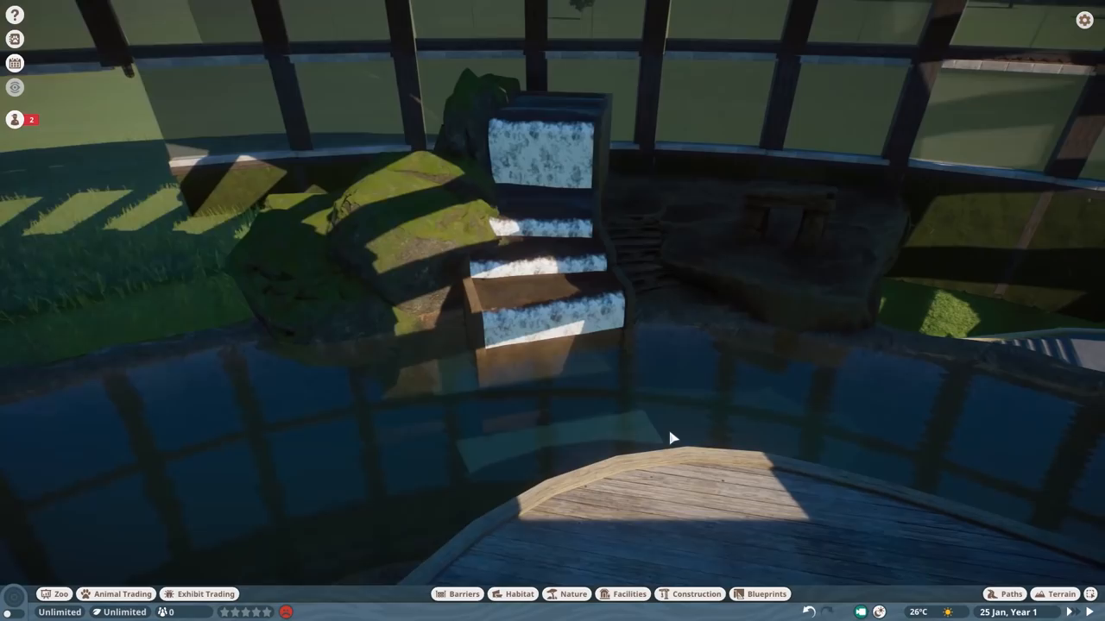
Dig the pond and paint bare dirt on the ground just outside the glass dome
left_click(573, 594)
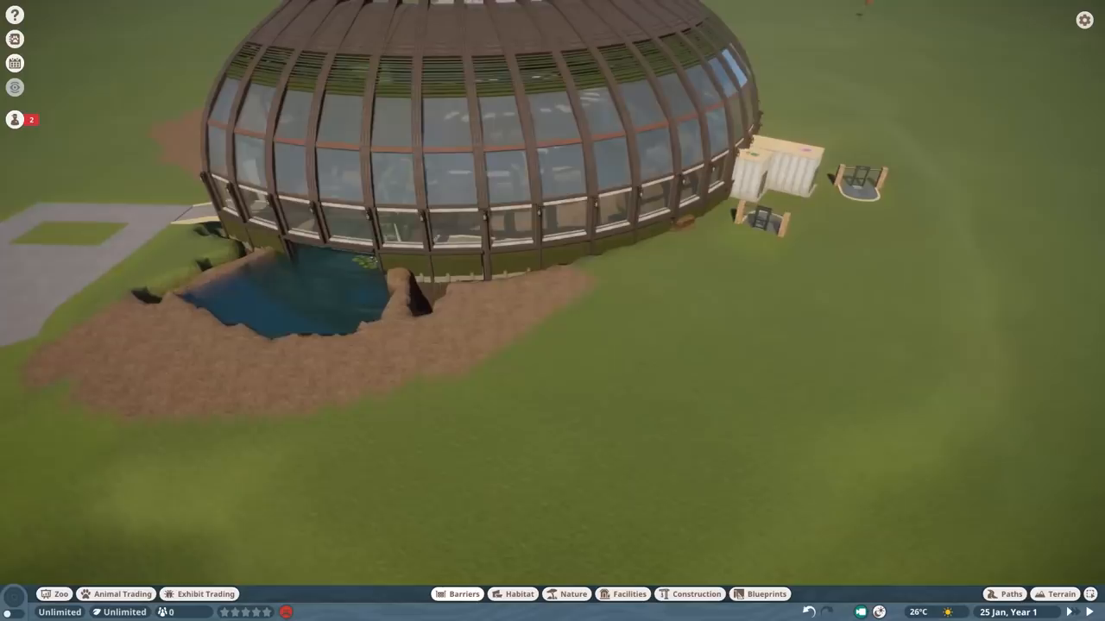
Set a wooden plank and a metal post at the edge of the deep outdoor pool
left_click(456, 594)
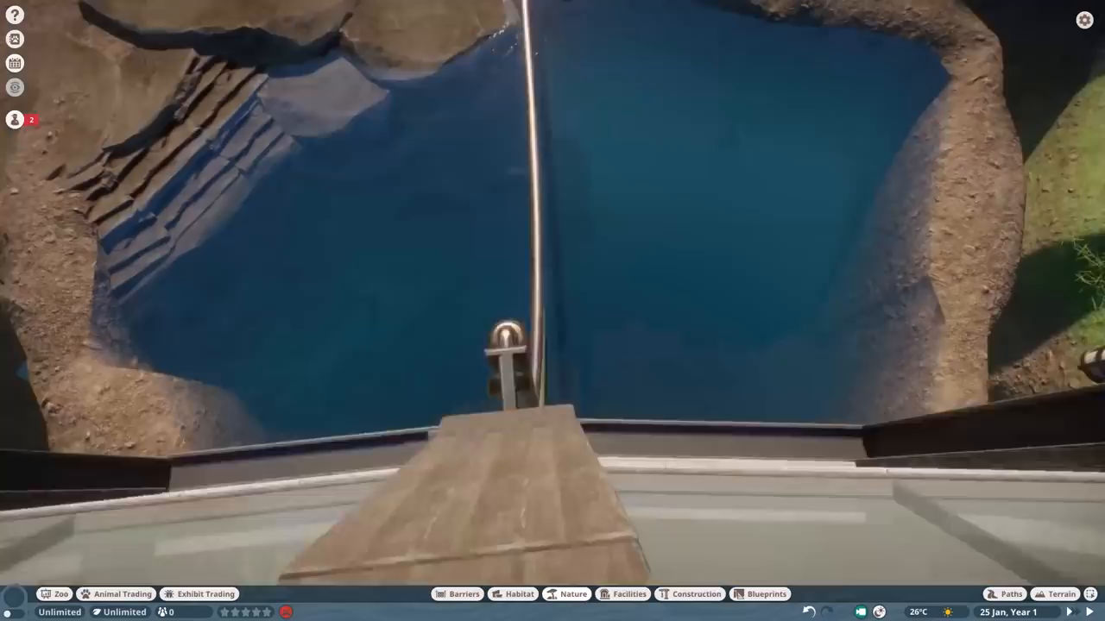
Place Mulch Patches Straight 2m x 2m with grass-topped blocks beside the indoor waterfall
left_click(457, 594)
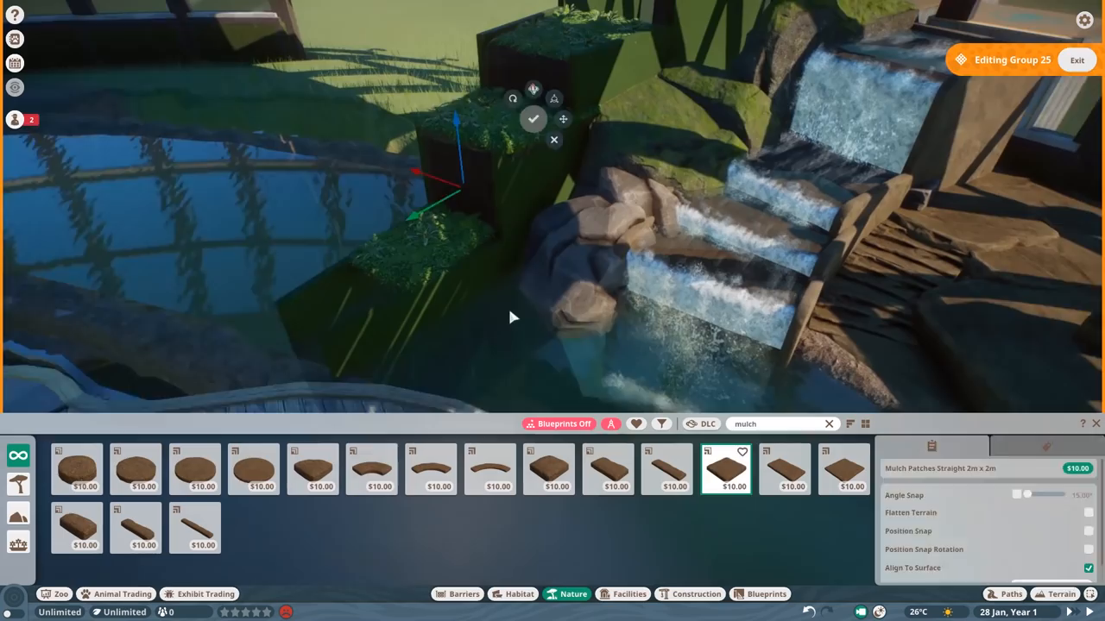
Plant reeds and shrubs by the waterfall and start a rock-edged slab with two dark pillars
left_click(828, 425)
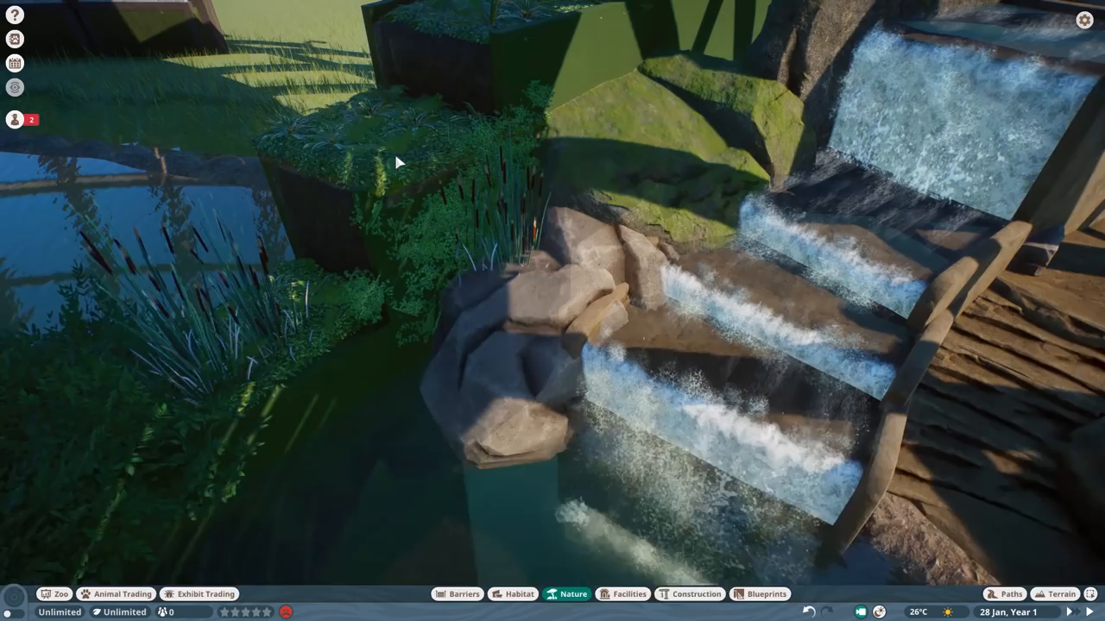
key("Escape")
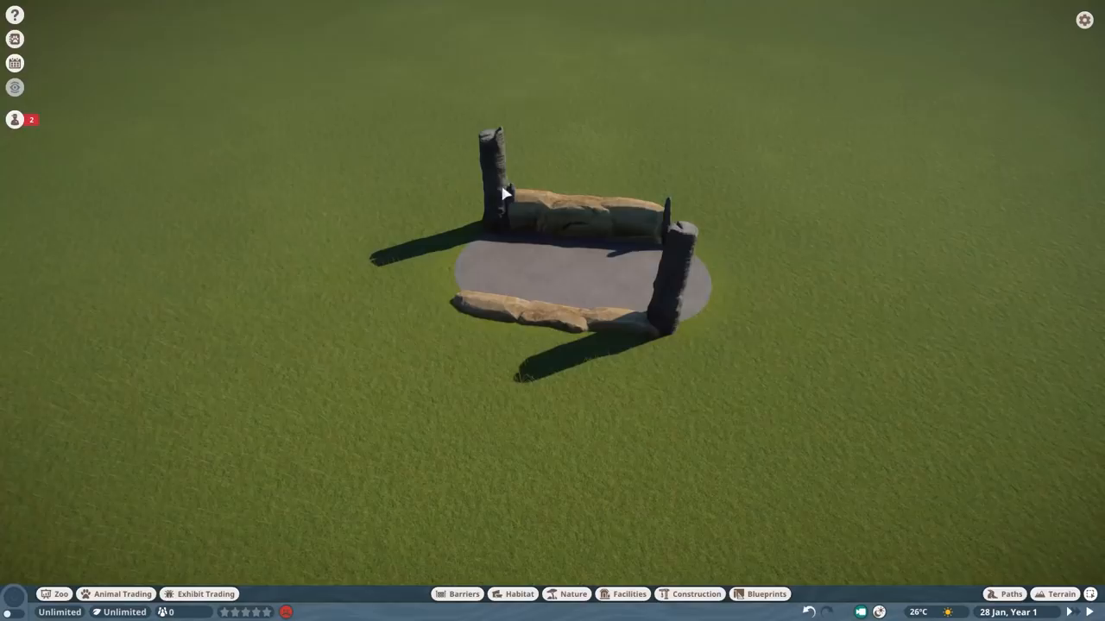
Add chunkier rocks around the grey slab and a glass tube piece beside the large boulder
left_click(696, 594)
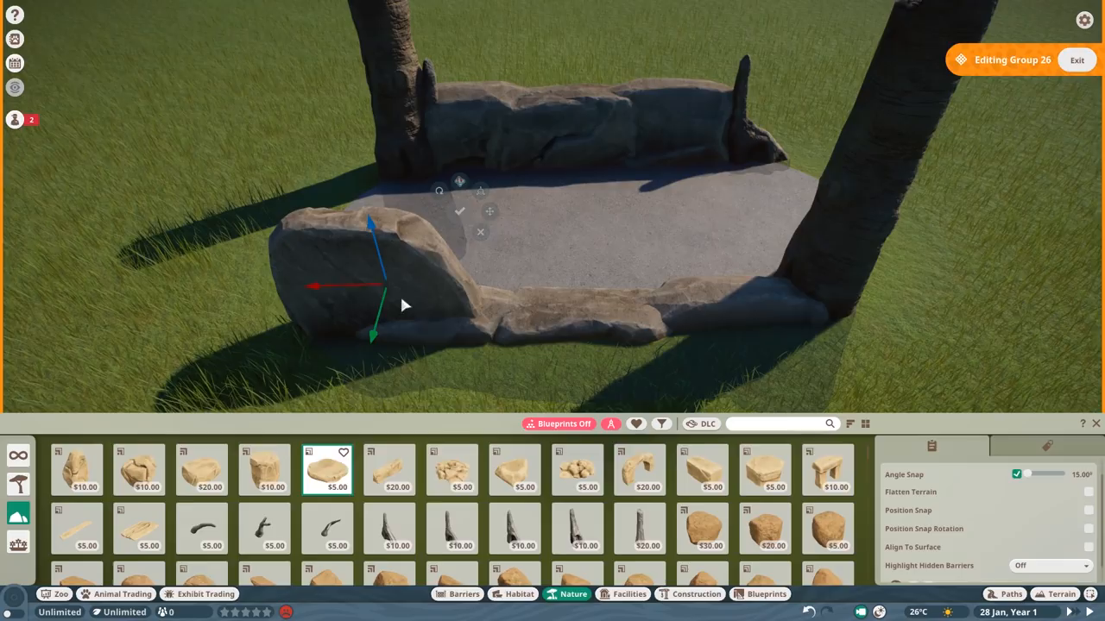
left_click(698, 593)
type("glas")
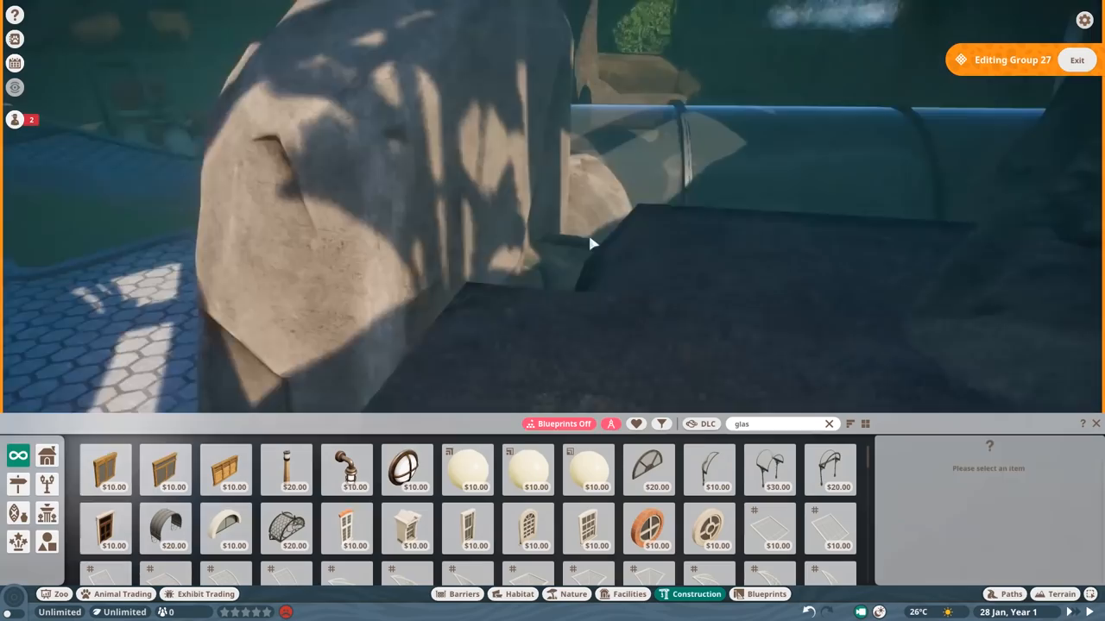
key("Escape")
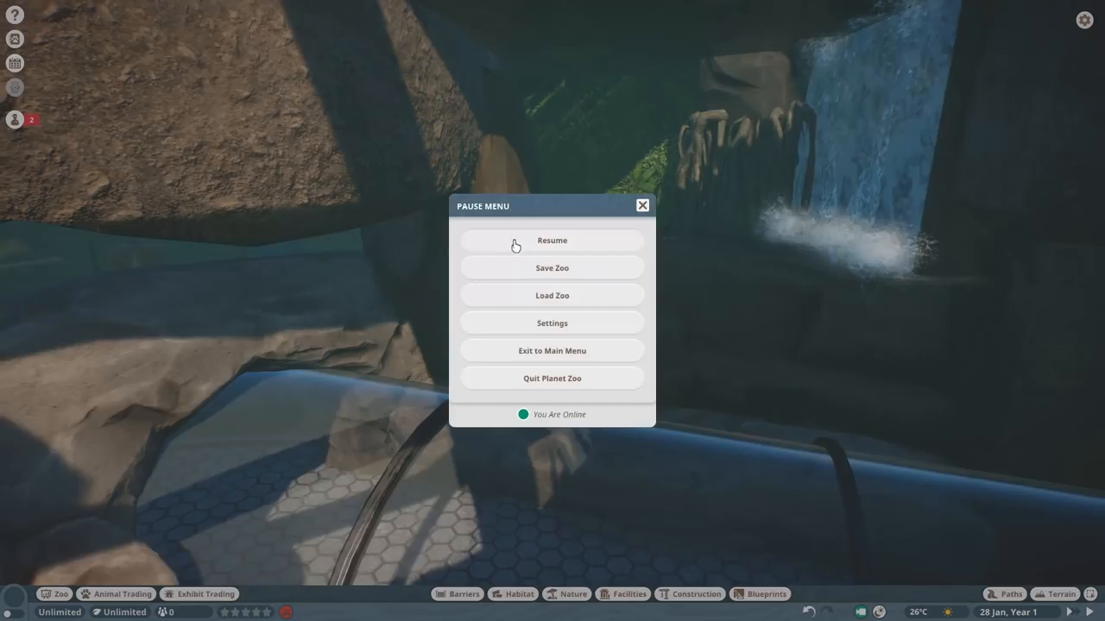
Resume play from the Pause Menu to continue editing rock Group 27 inside the dome
left_click(552, 240)
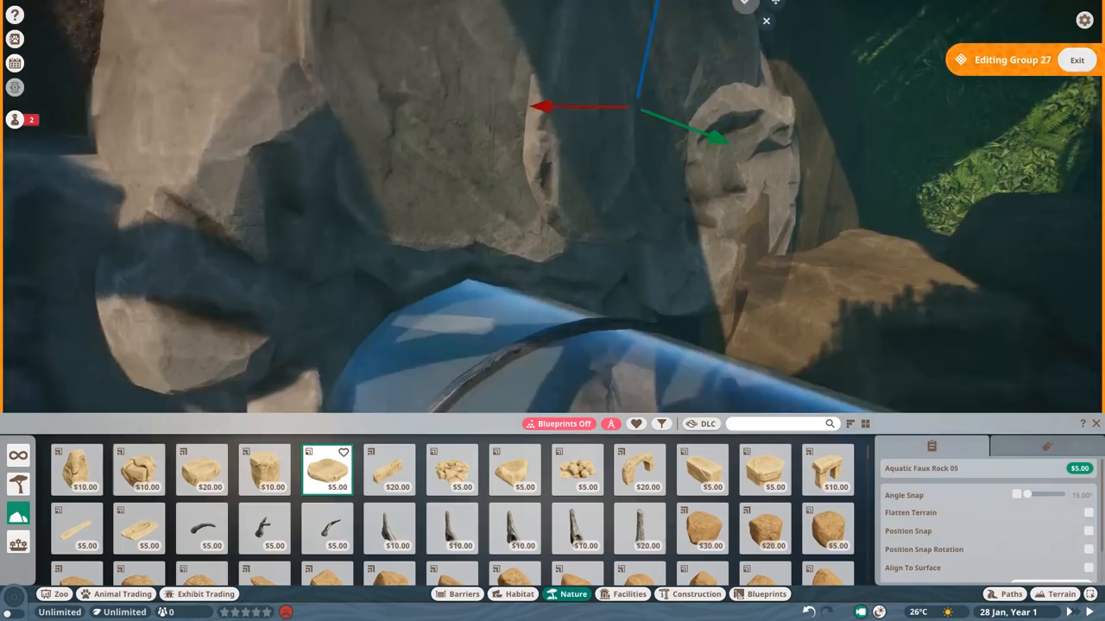
Place Plaster Wall Panel 2m x 4m pieces along the glass wall base beside the planter
left_click(76, 470)
type("panel")
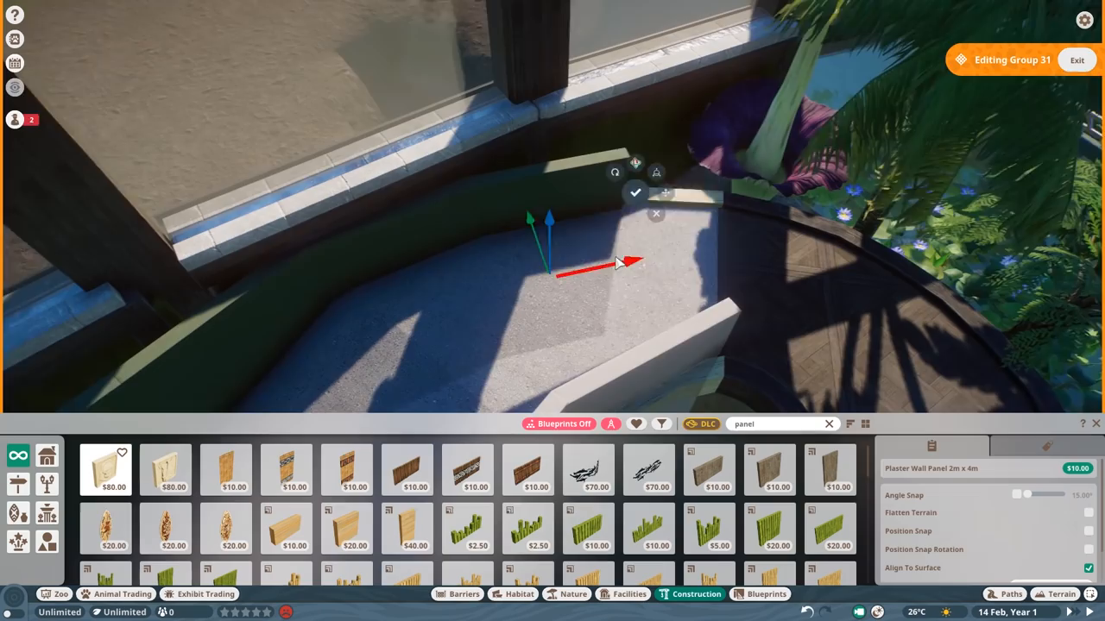
Set the plaster panel and float a slatted wooden platform in the pool below the waterfall
left_click(573, 593)
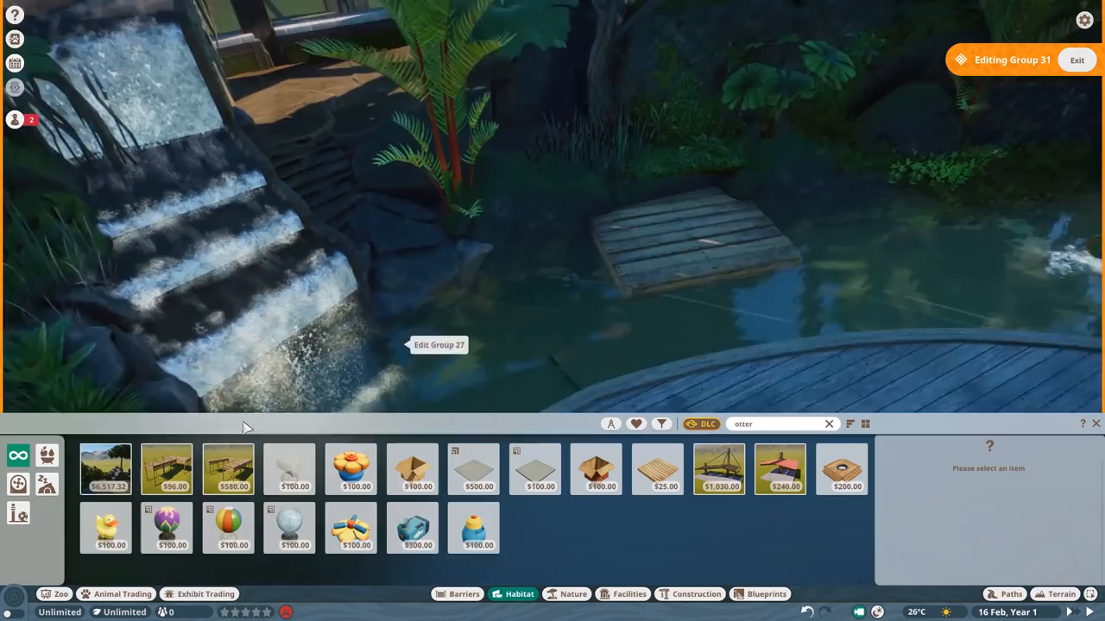
Place a Food Tray Large on the outdoor grass and pick Wimba Tree 01 from the plant catalogue
left_click(473, 470)
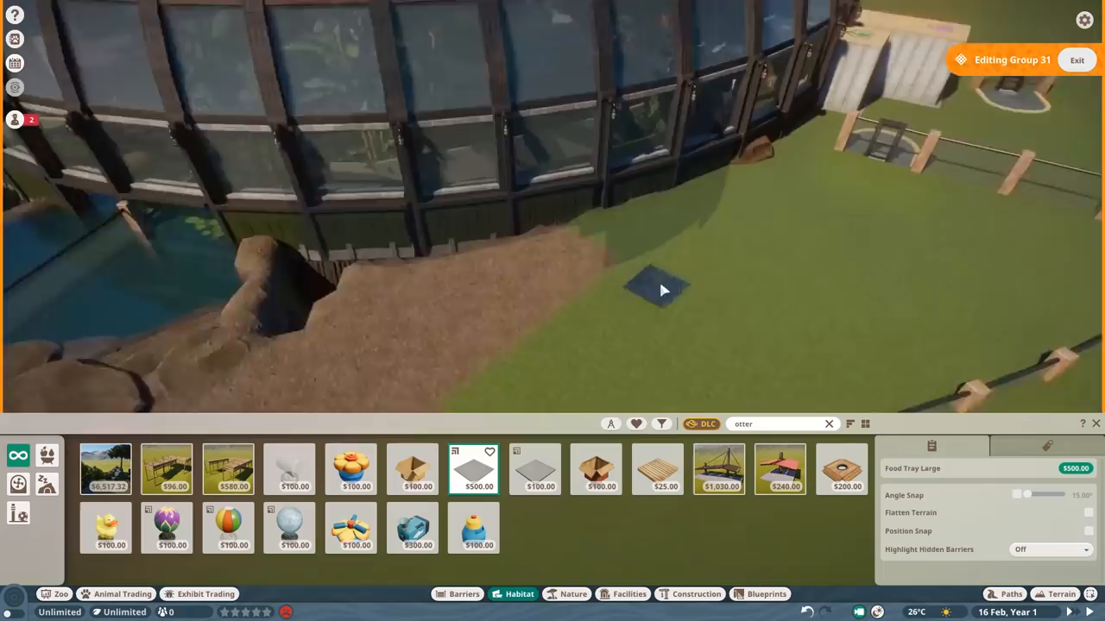
left_click(574, 594)
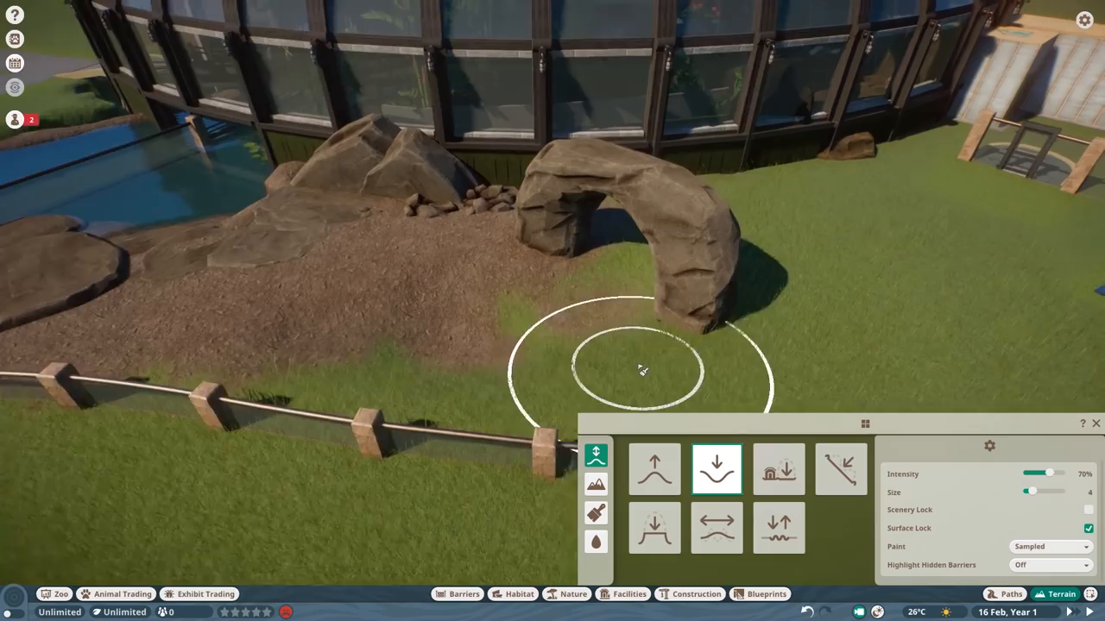
left_click(573, 594)
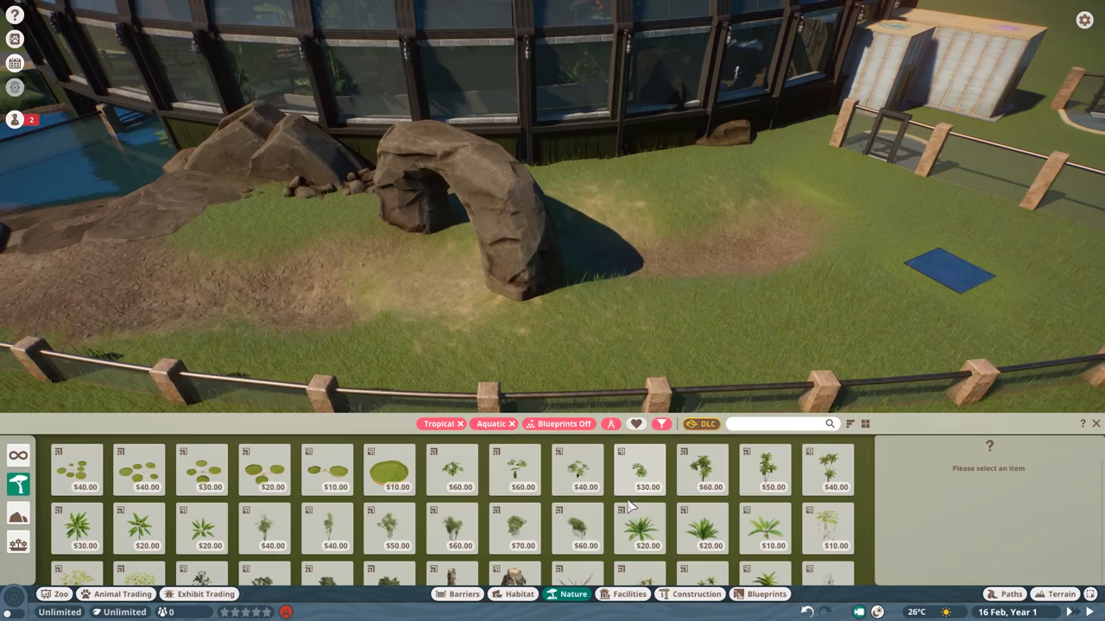
left_click(638, 480)
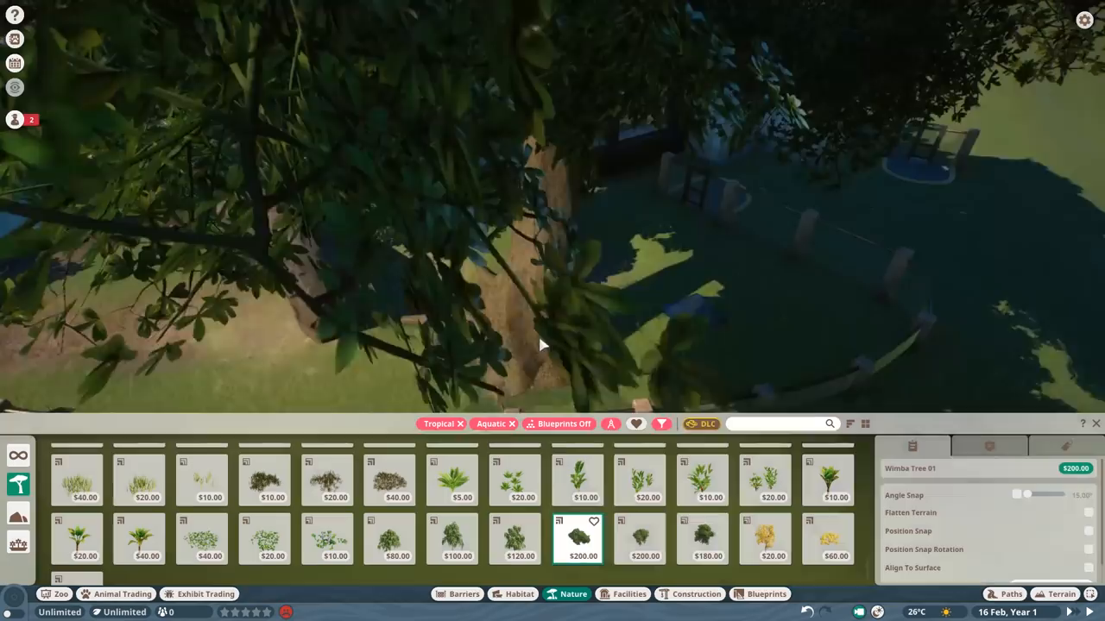
Plant the Wimba Tree 01 in the outdoor otter area outside the dome
left_click(696, 594)
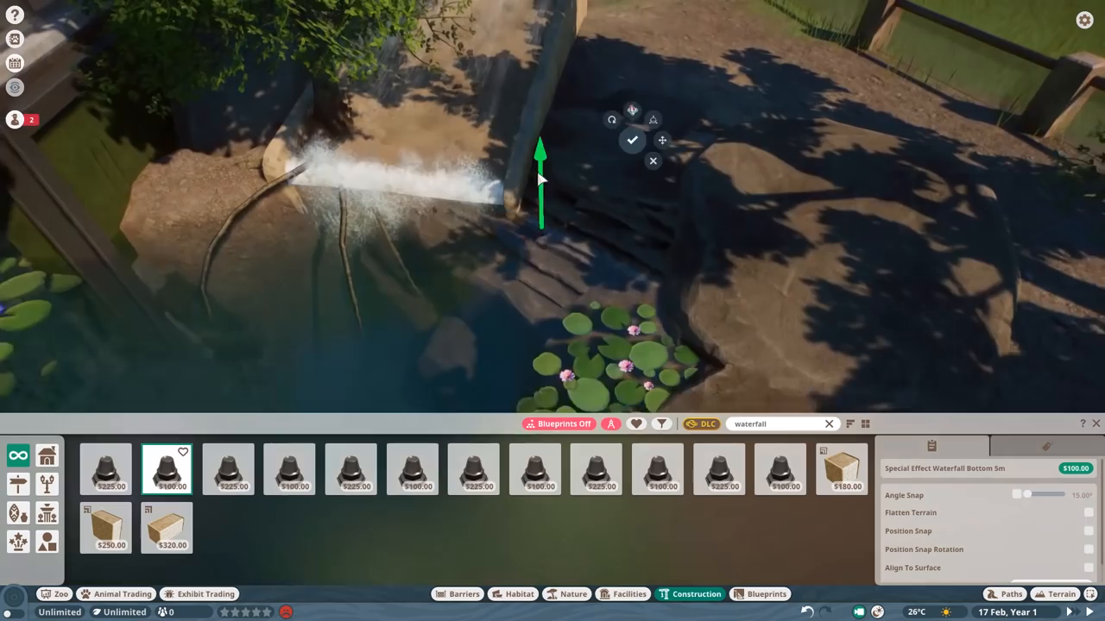
Place Special Effect Waterfall Bottom 5m at the base of the rock wall
left_click(571, 594)
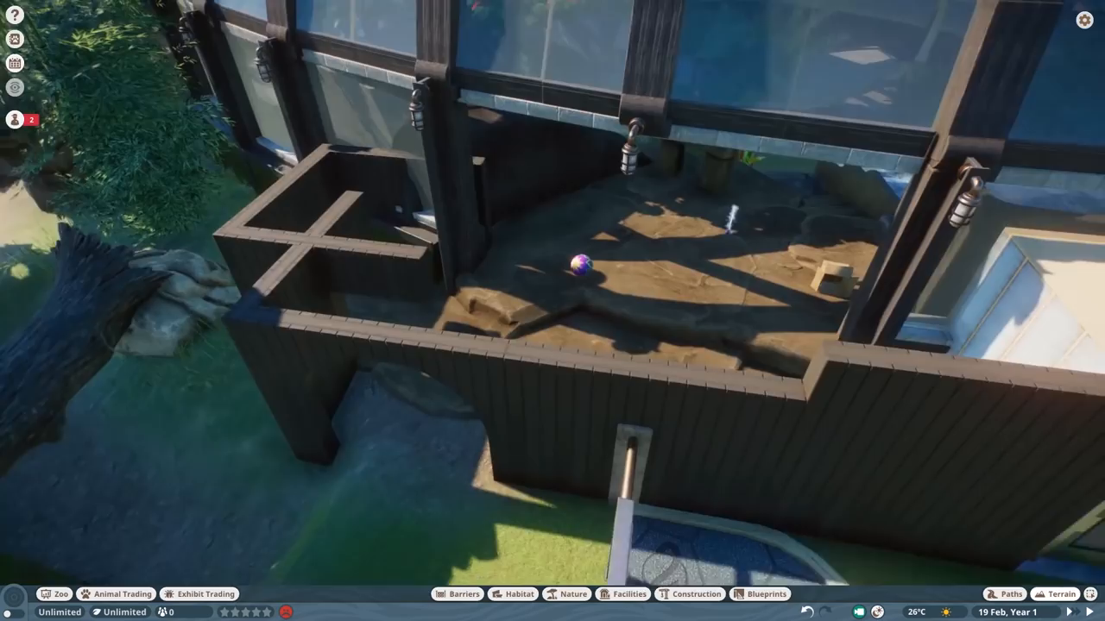
Add dark wooden wall pieces against the dome and fill the frame with large rocks
left_click(571, 594)
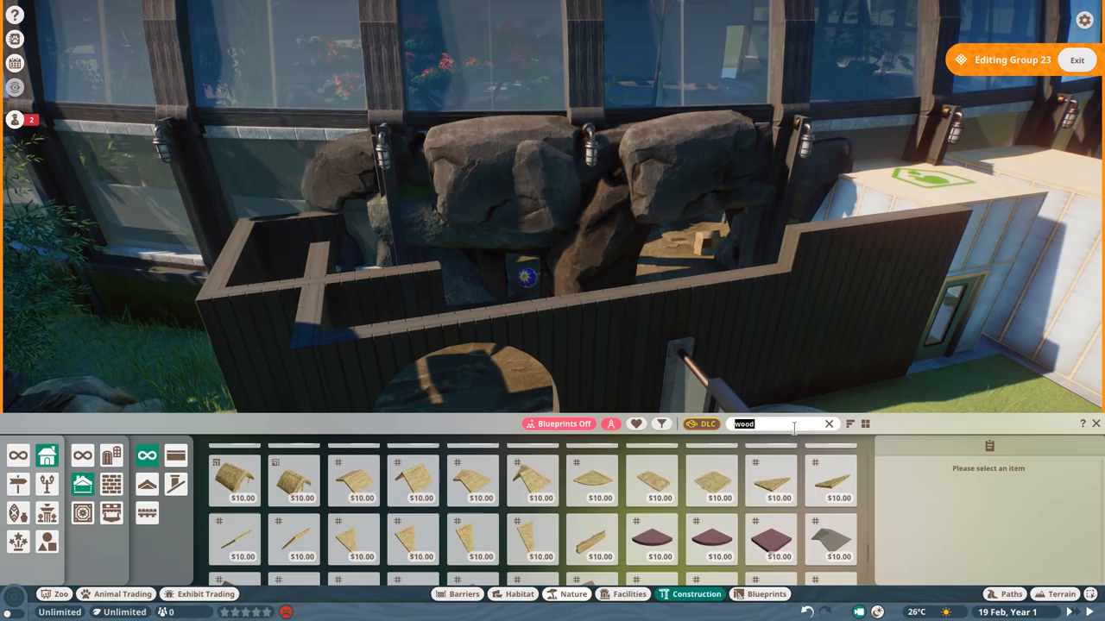
left_click(531, 548)
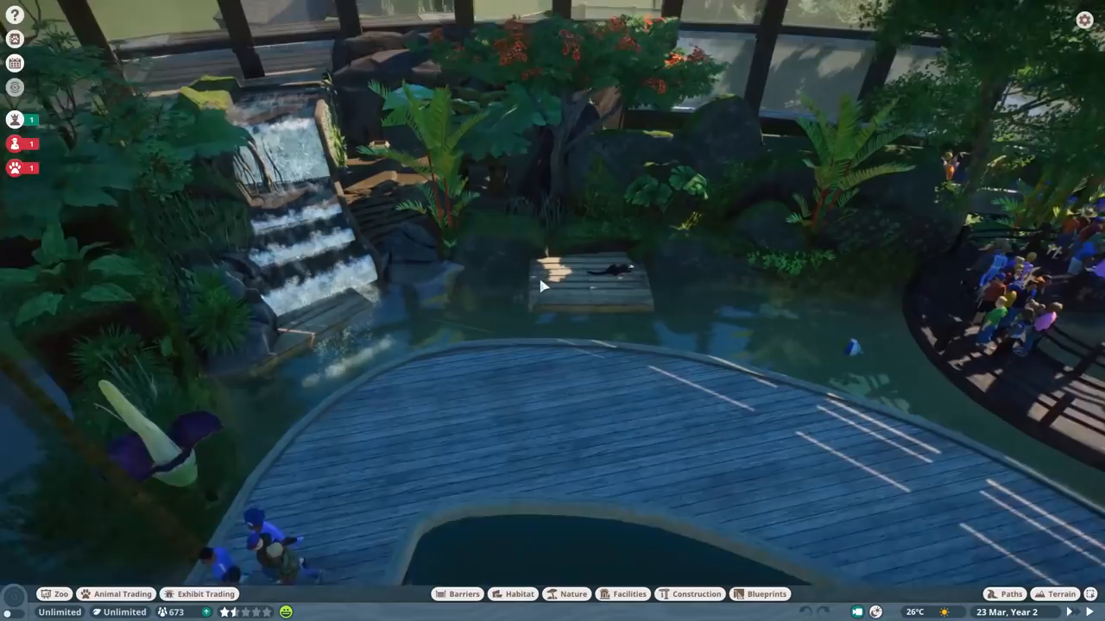
Lay curved blue-grey wood floor pieces as a deck over the pool facing the waterfall
left_click(690, 594)
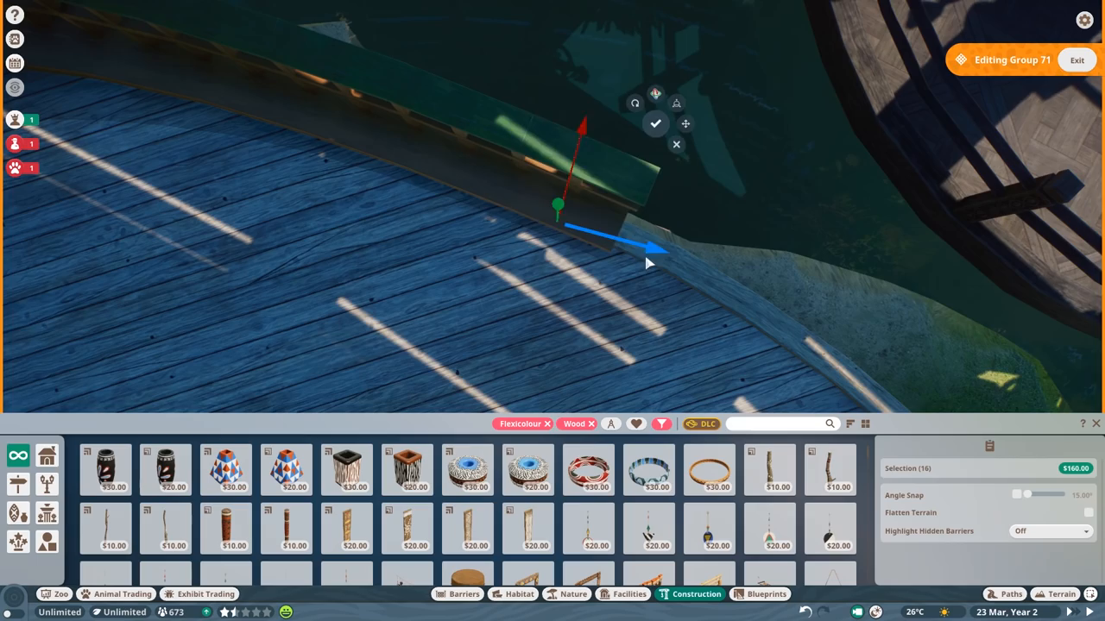
Align a wooden edge piece along the curved rim of the viewing deck
left_click(573, 594)
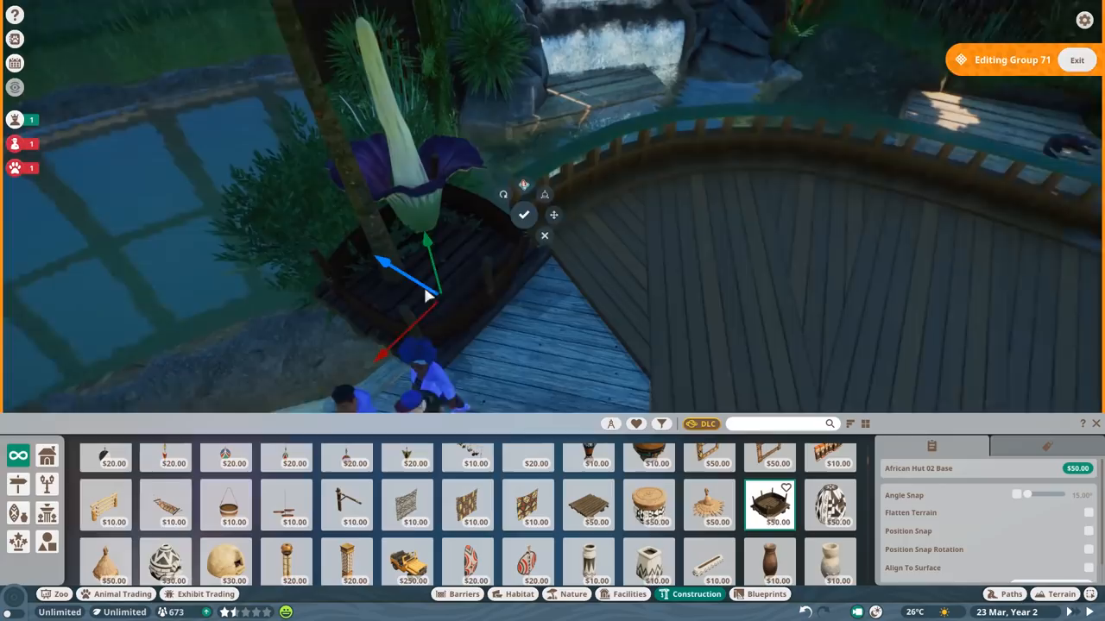
Set African Hut 02 Base beside the tall plant and New World Planter 01 Medium at the deck corner
left_click(573, 594)
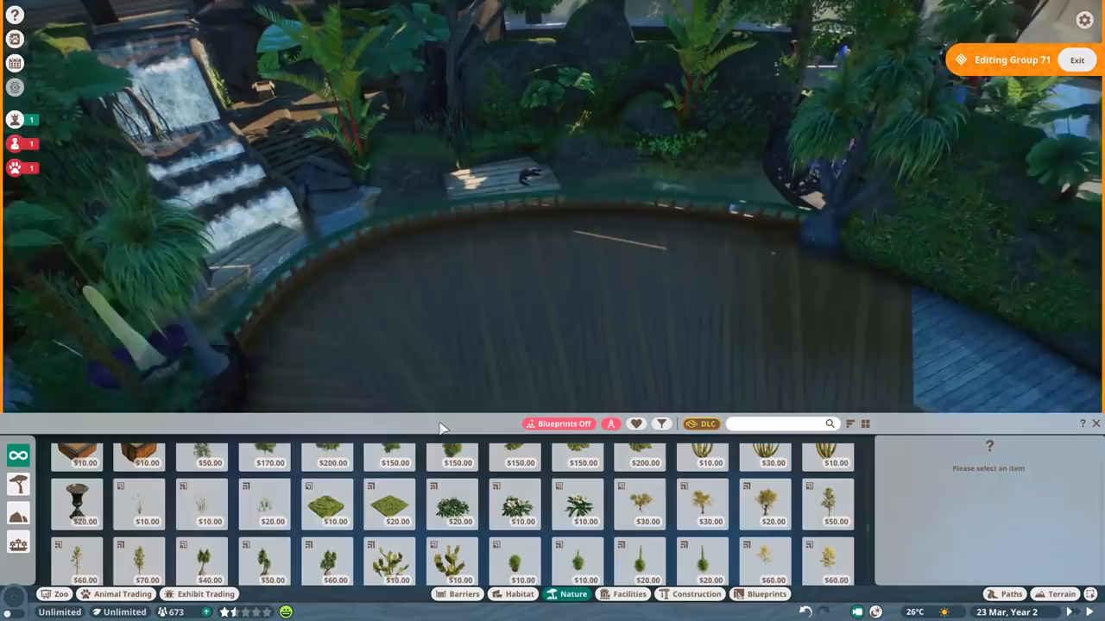
left_click(697, 594)
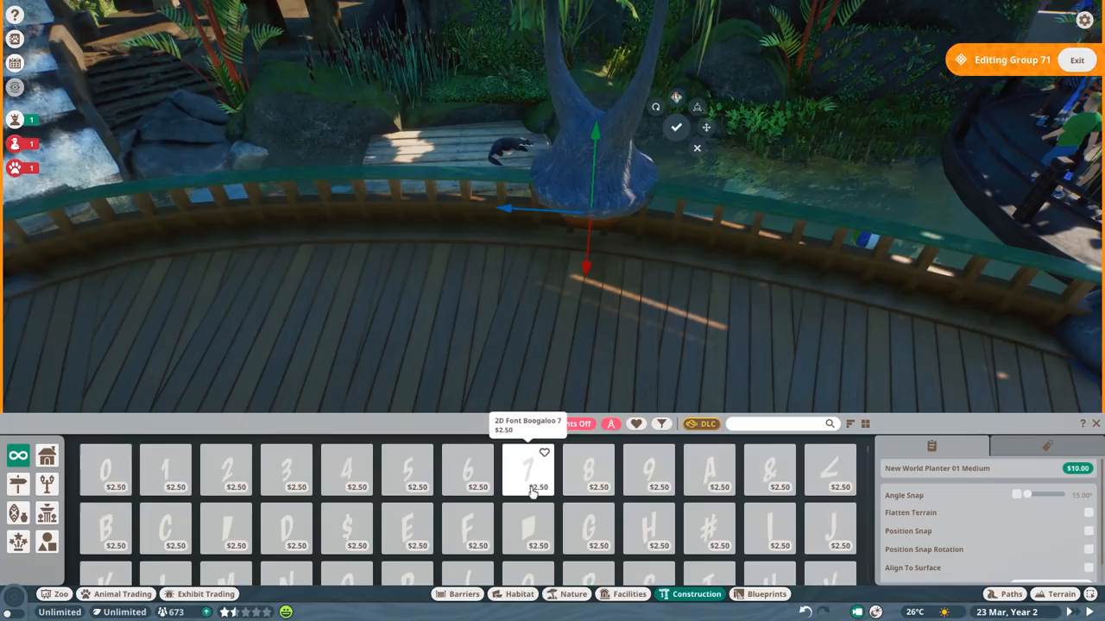